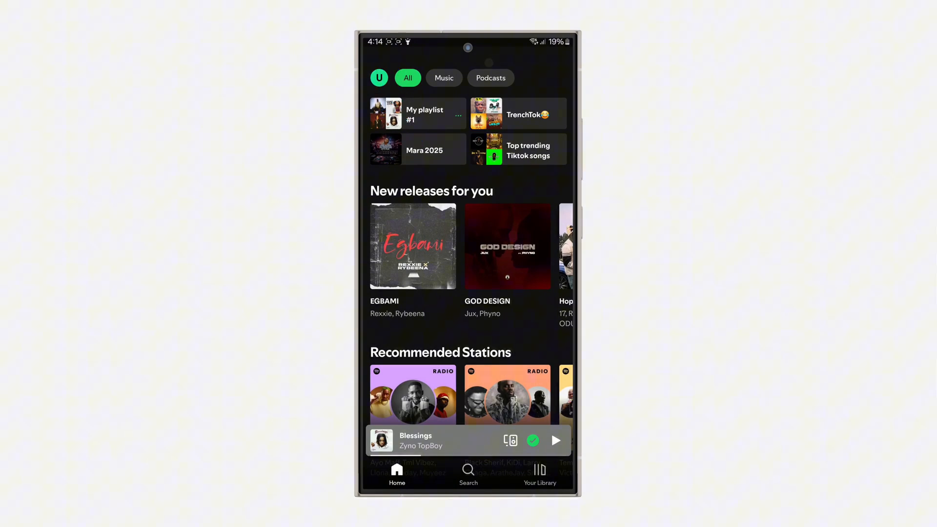
Step: Open Spotify's Settings and privacy screen from the profile avatar menu
left_click(379, 77)
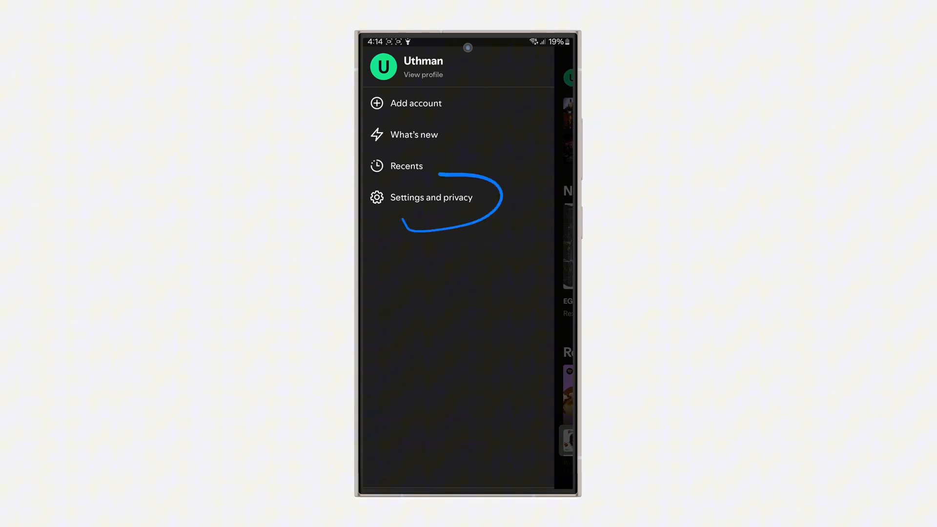
left_click(432, 197)
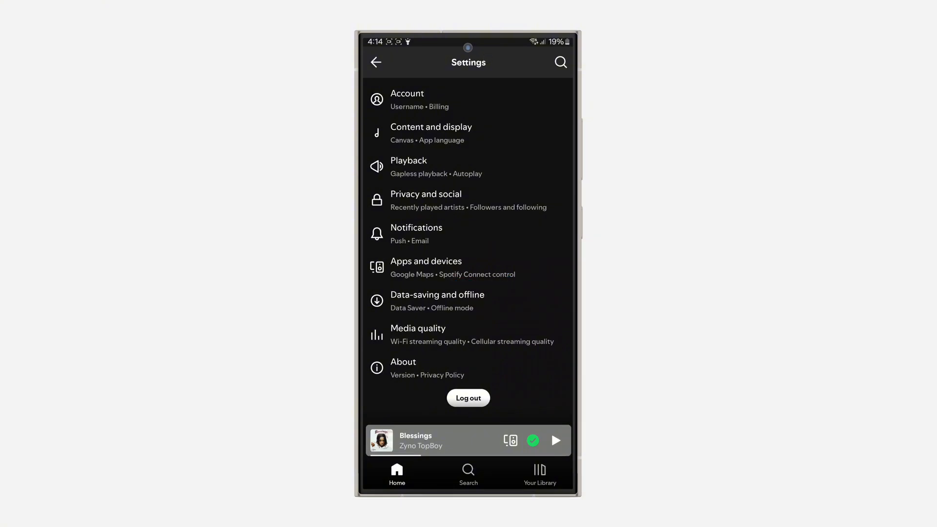
Step: Connect Google Maps under Apps and devices and agree to its Spotify permission request
left_click(425, 262)
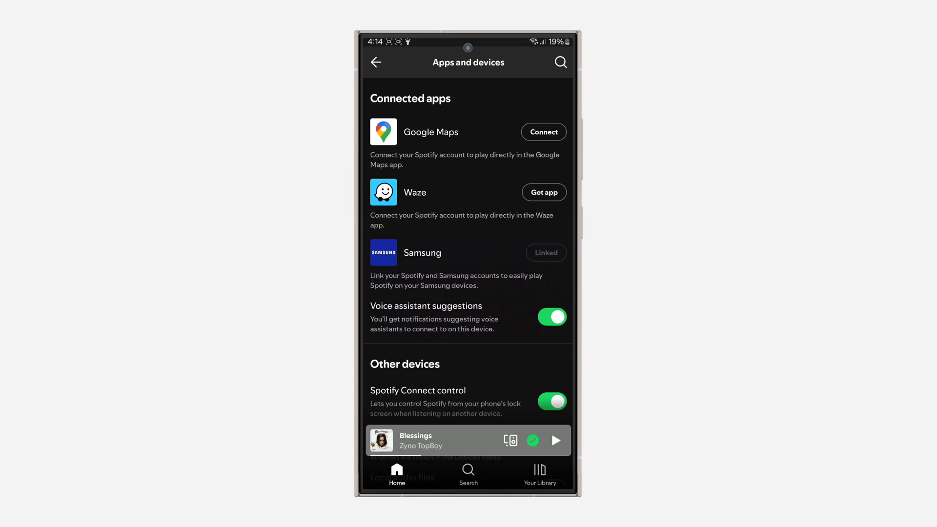
left_click(542, 131)
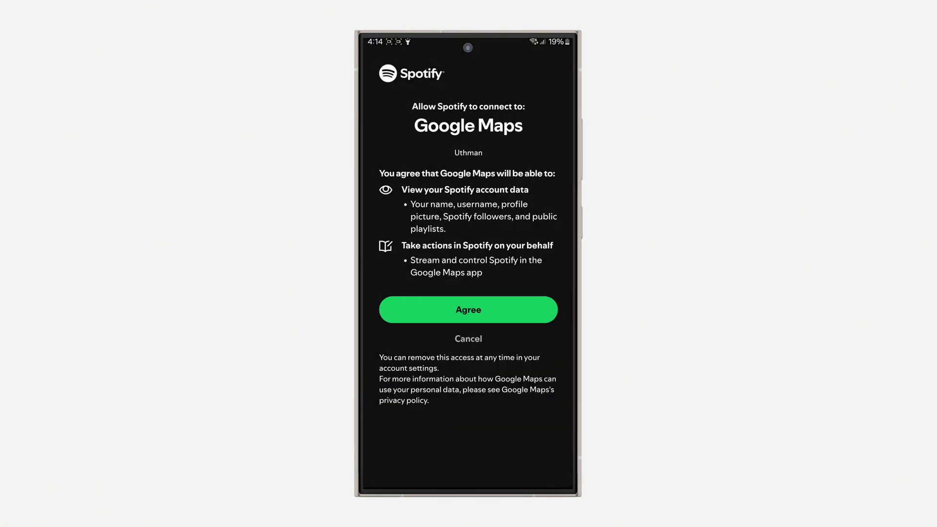
left_click(468, 309)
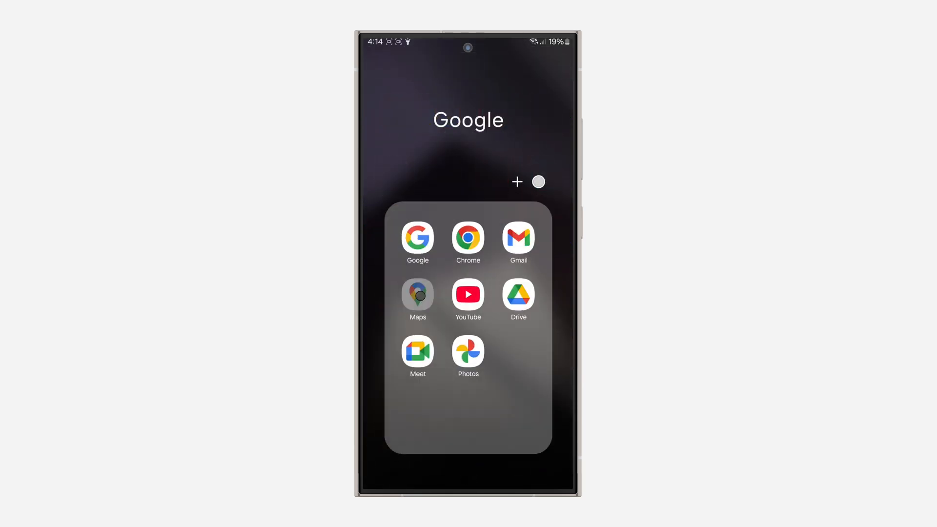
Step: Launch Google Maps, open Settings from the account avatar, and scroll to the lower options
left_click(417, 294)
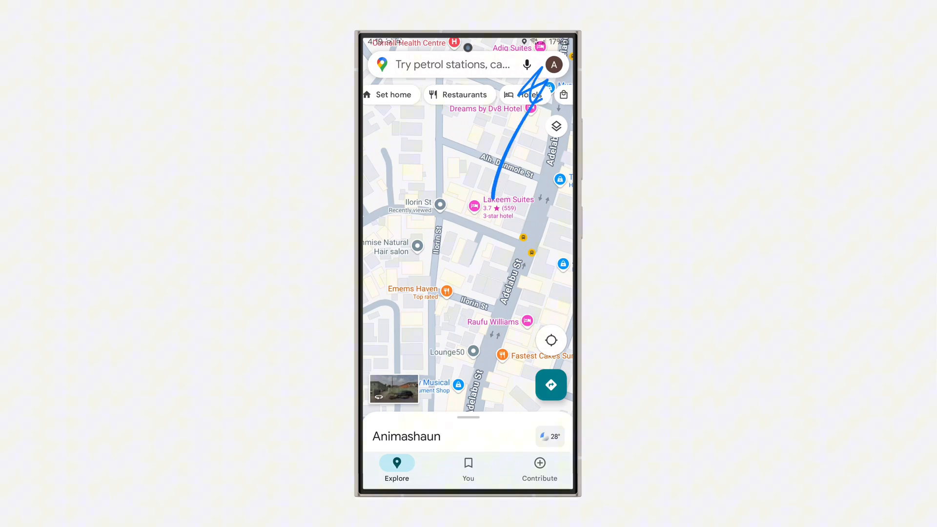
left_click(553, 64)
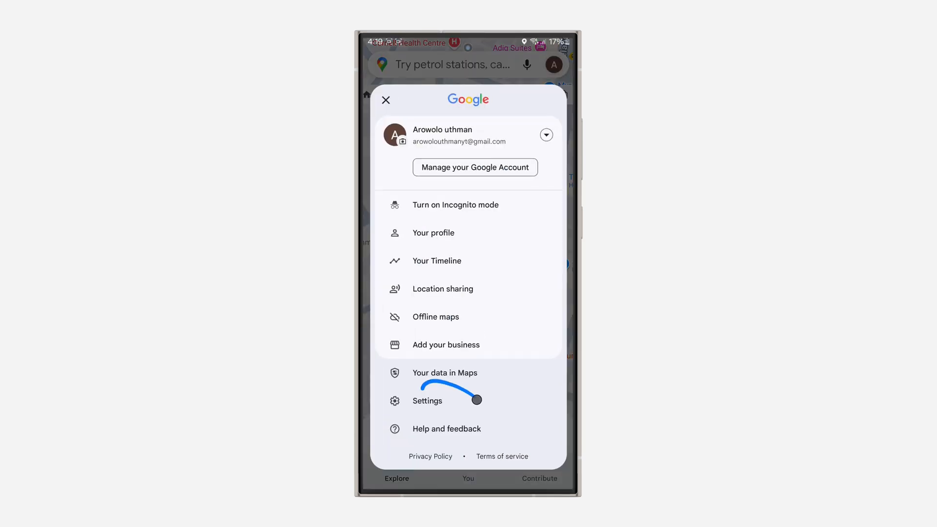
left_click(426, 401)
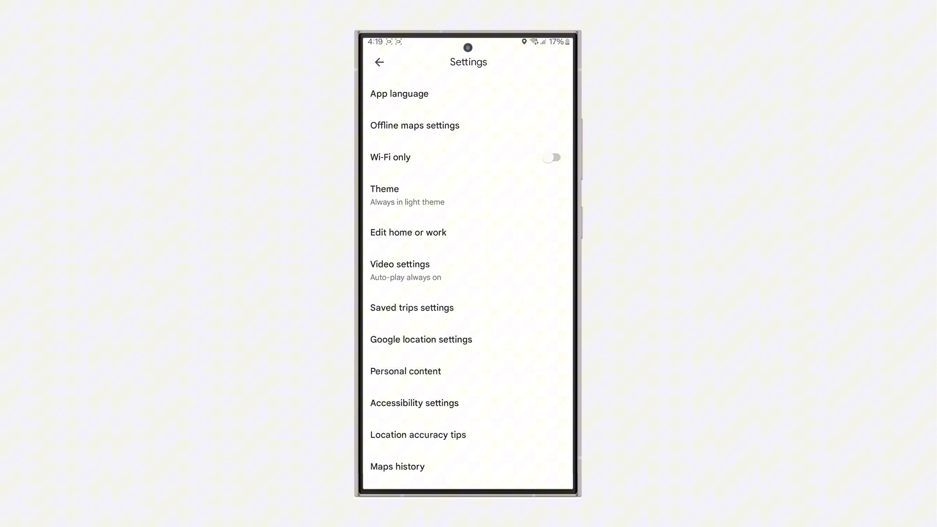
scroll("down", 3)
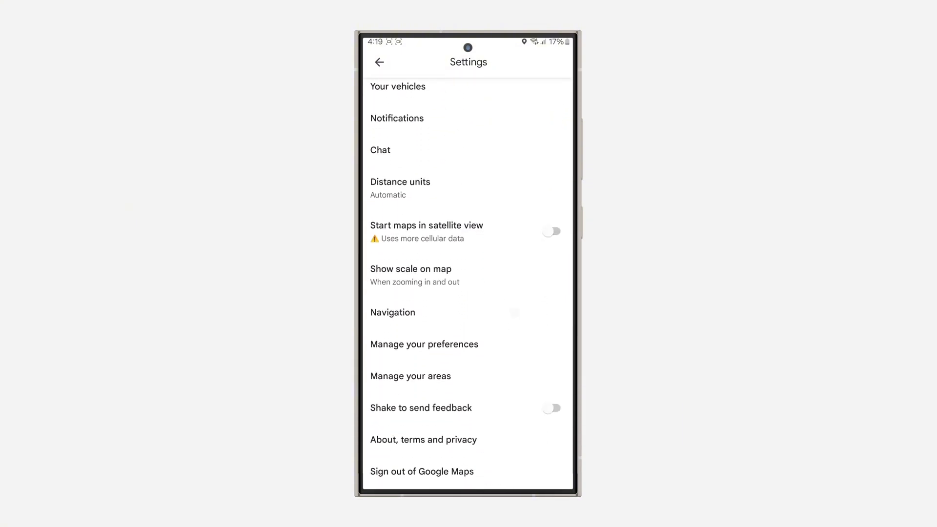
Step: Set Spotify as the default media app in Maps' Navigation settings and confirm the connection
left_click(392, 312)
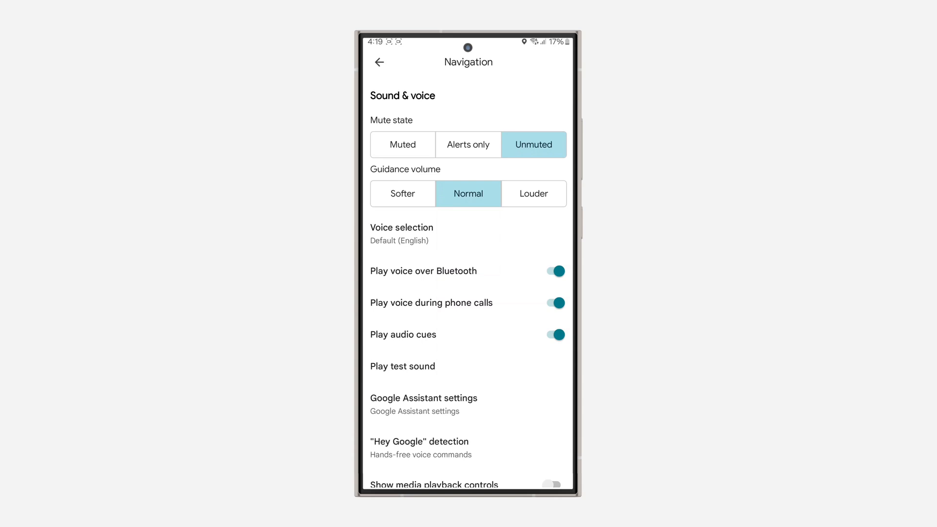
scroll("down", 3)
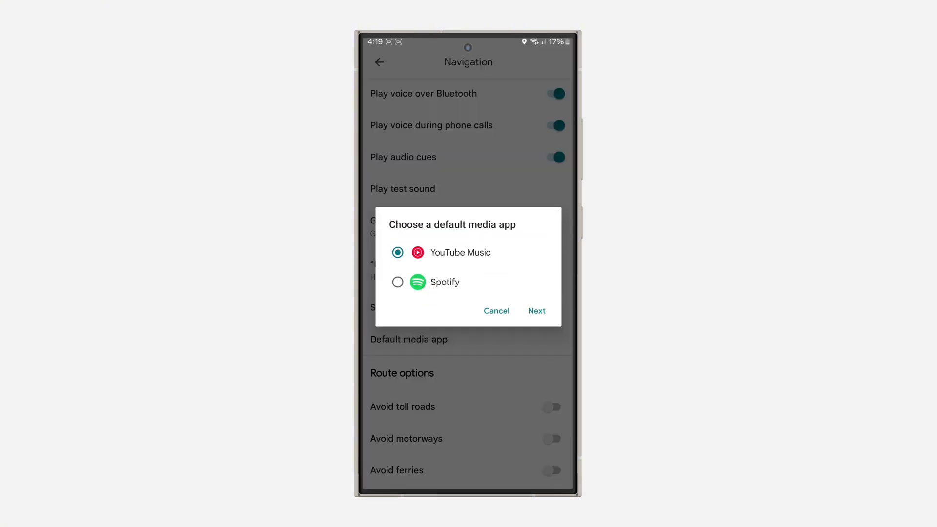
left_click(535, 311)
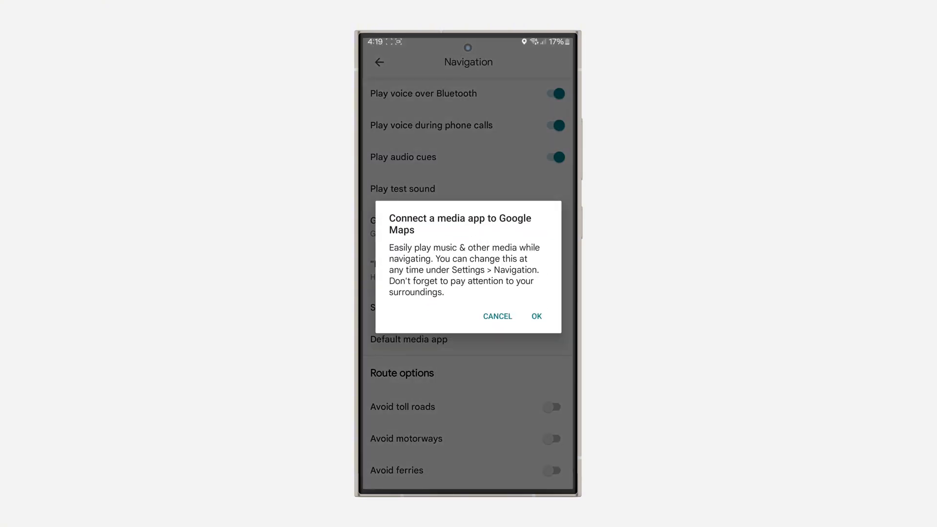
left_click(535, 316)
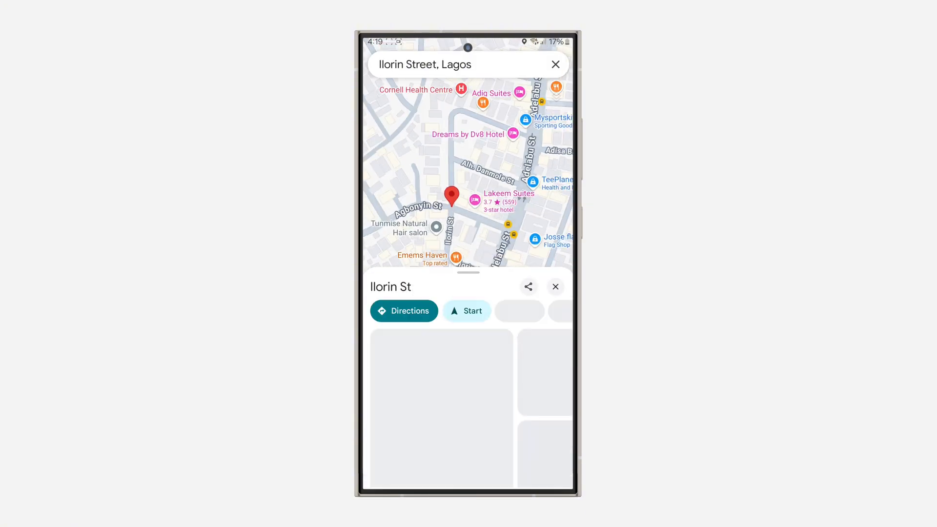
Step: Start navigating to Ilorin St with Spotify controls shown, toggling playback of 'Blessings'
left_click(466, 311)
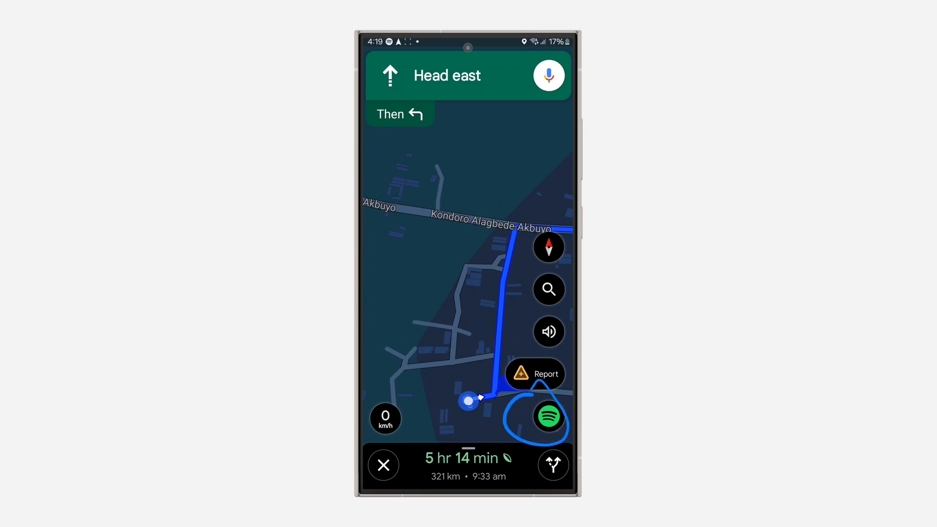
left_click(548, 418)
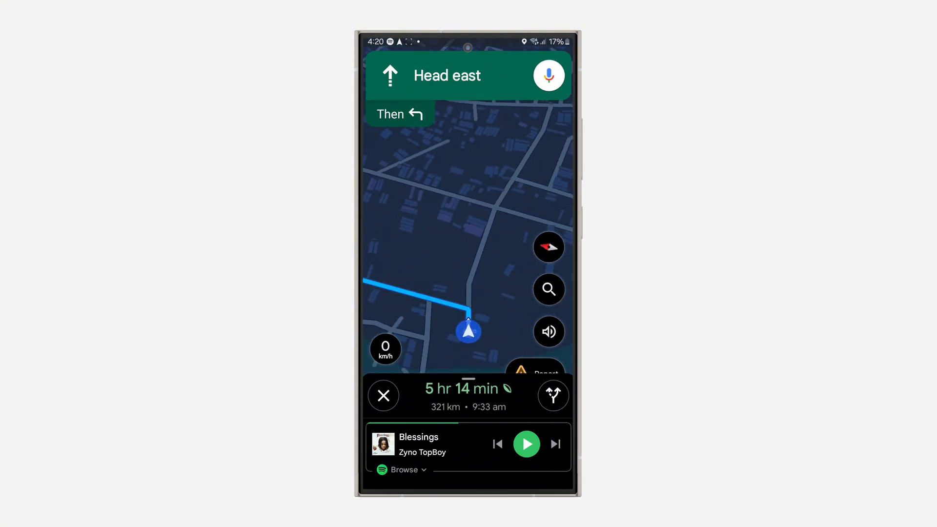
left_click(526, 443)
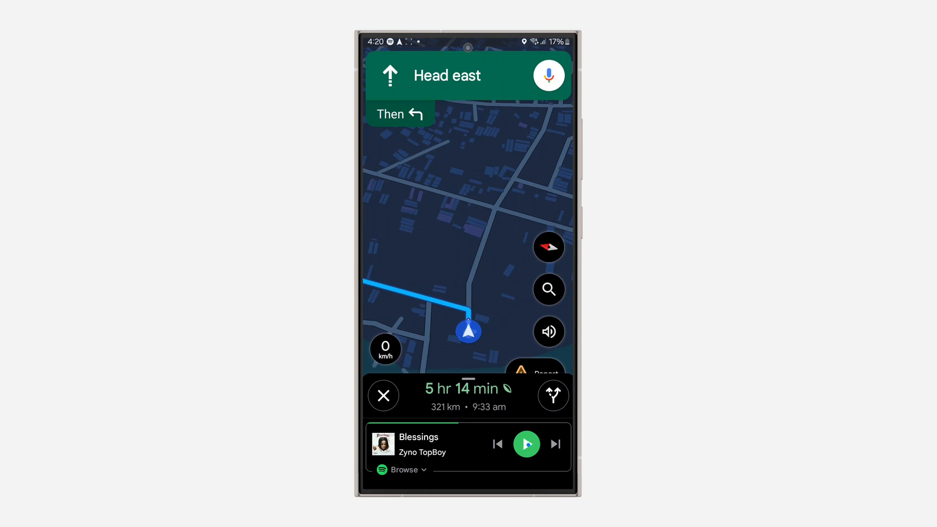
left_click(526, 443)
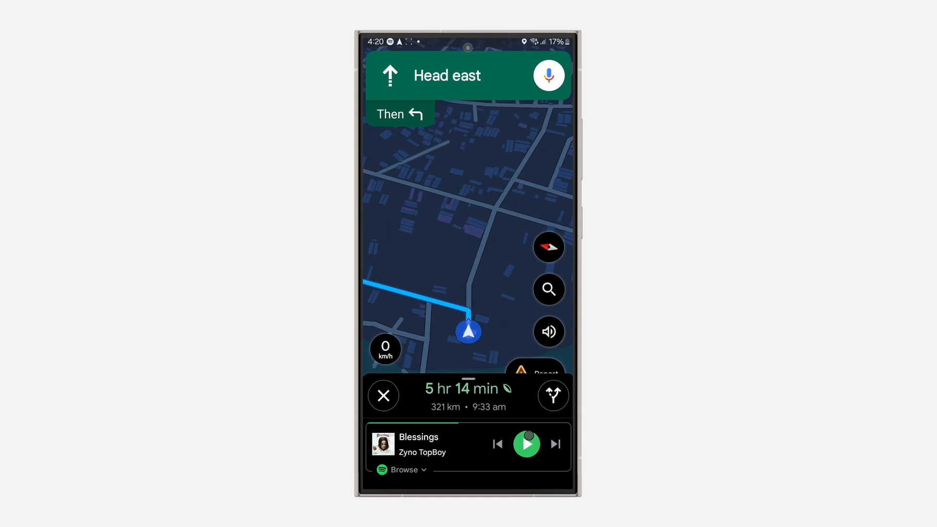
left_click(525, 443)
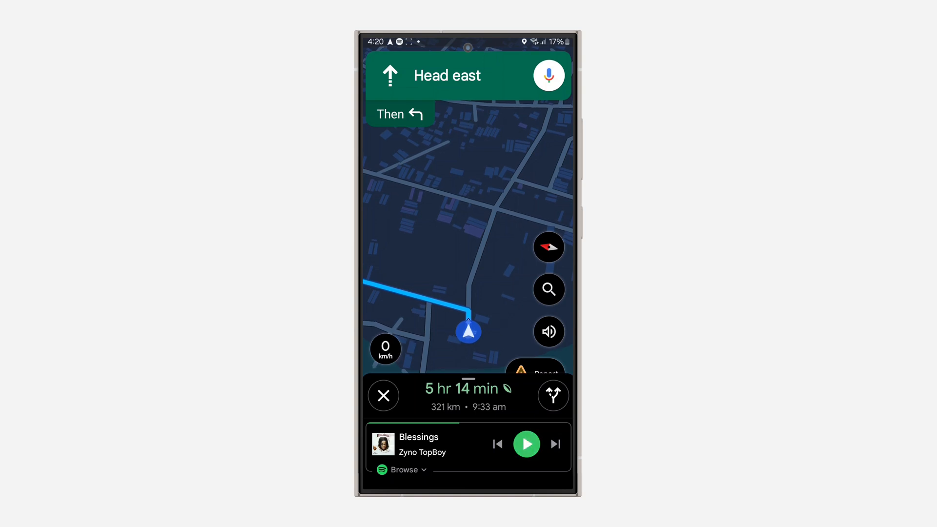